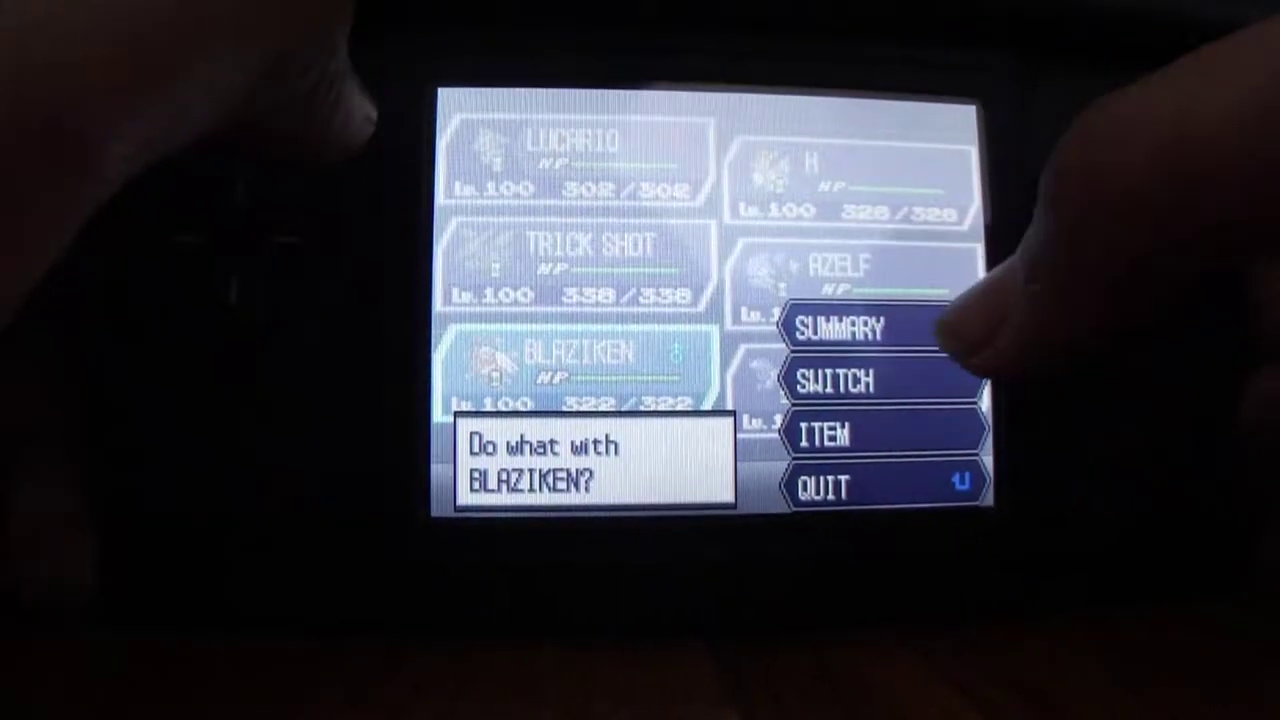
left_click(844, 328)
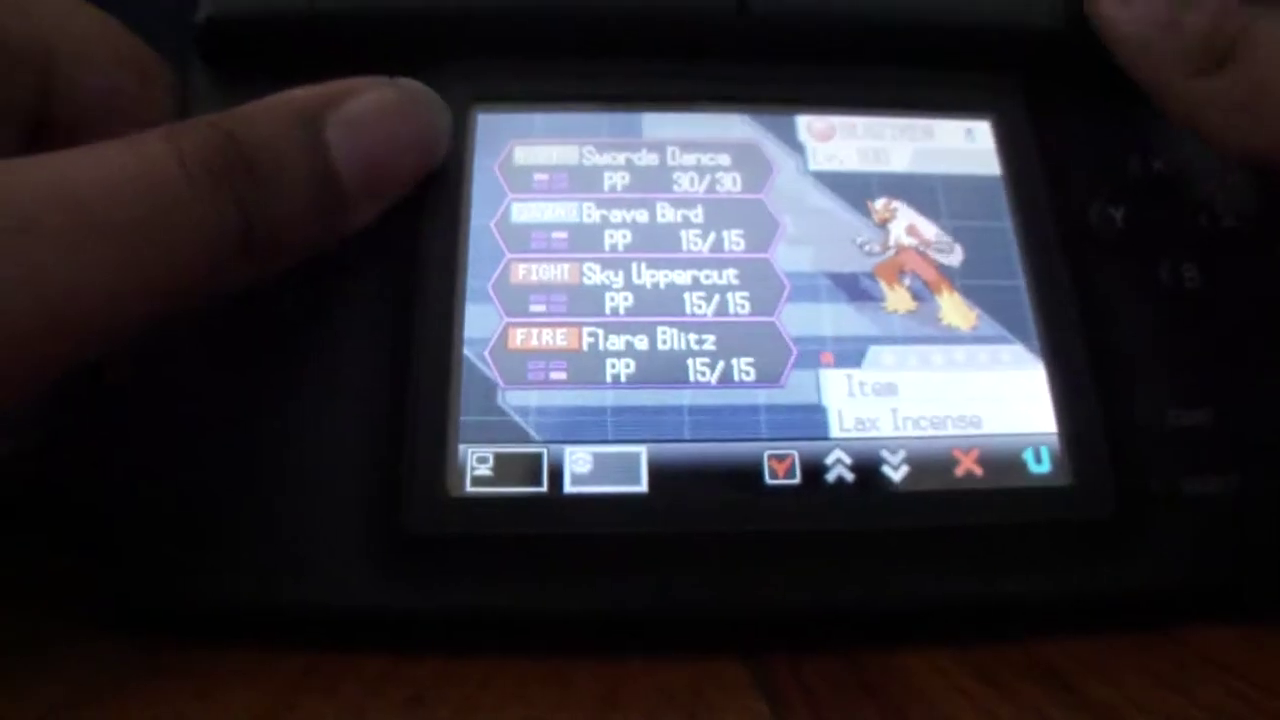